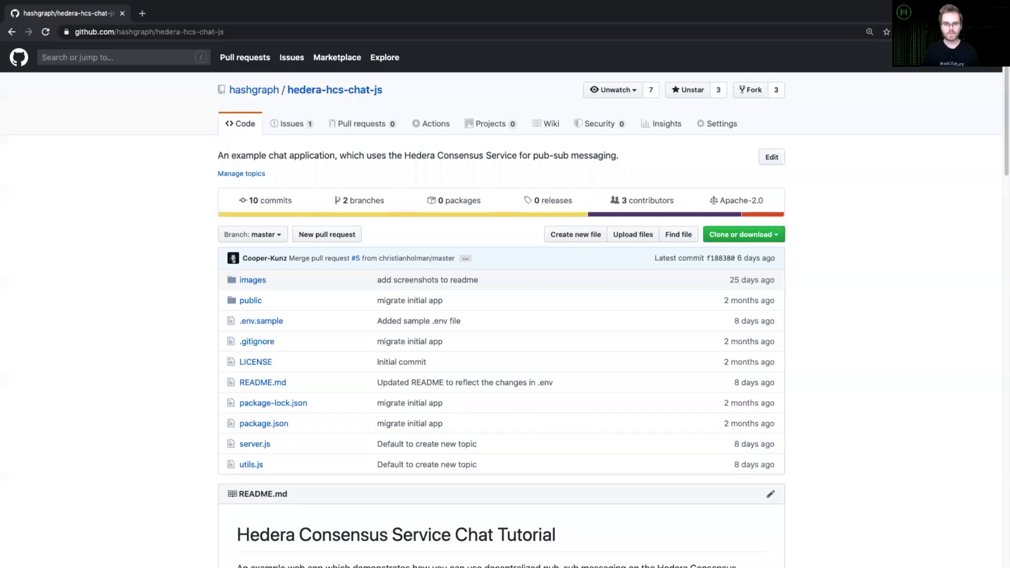
mouse_move(670, 71)
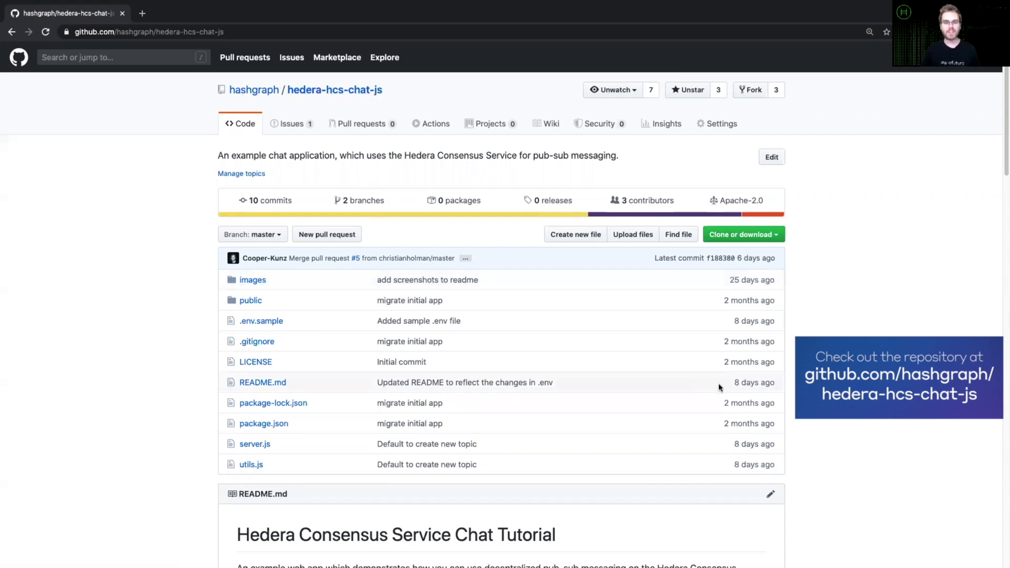
mouse_move(822, 426)
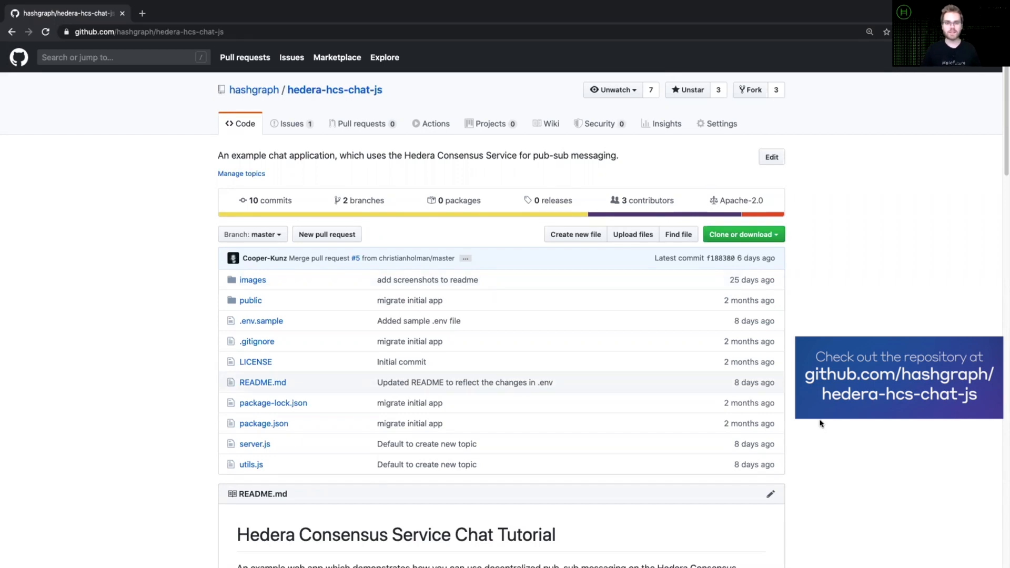
Step: Scroll through the hedera-hcs-chat-js repository page
scroll("down", 3)
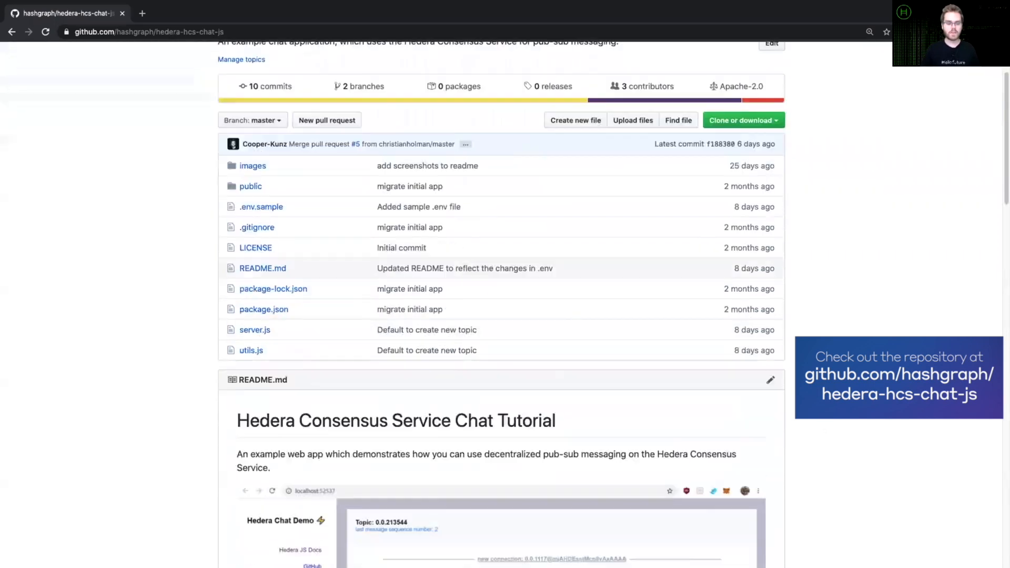
scroll("down", 3)
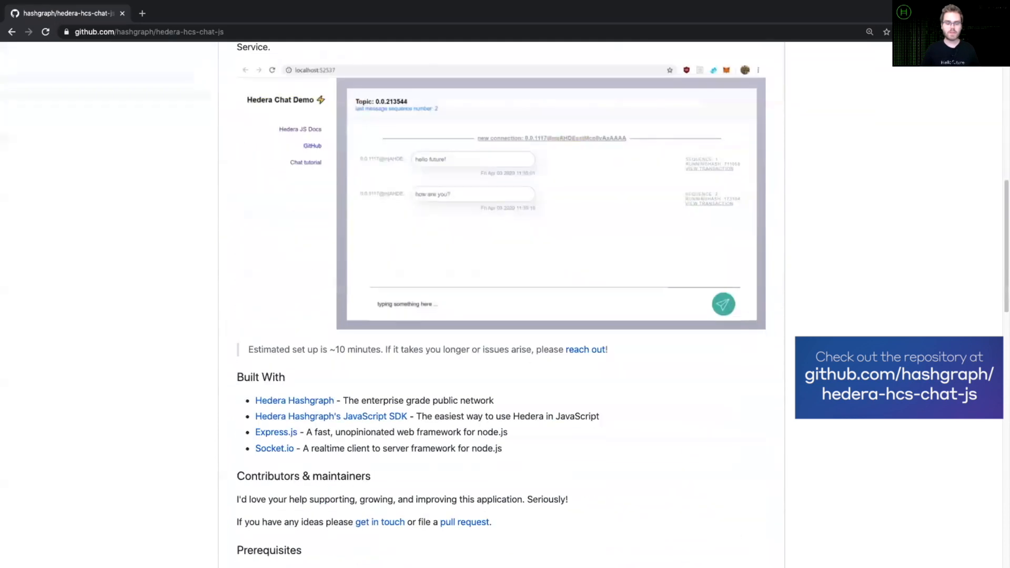
scroll("down", 3)
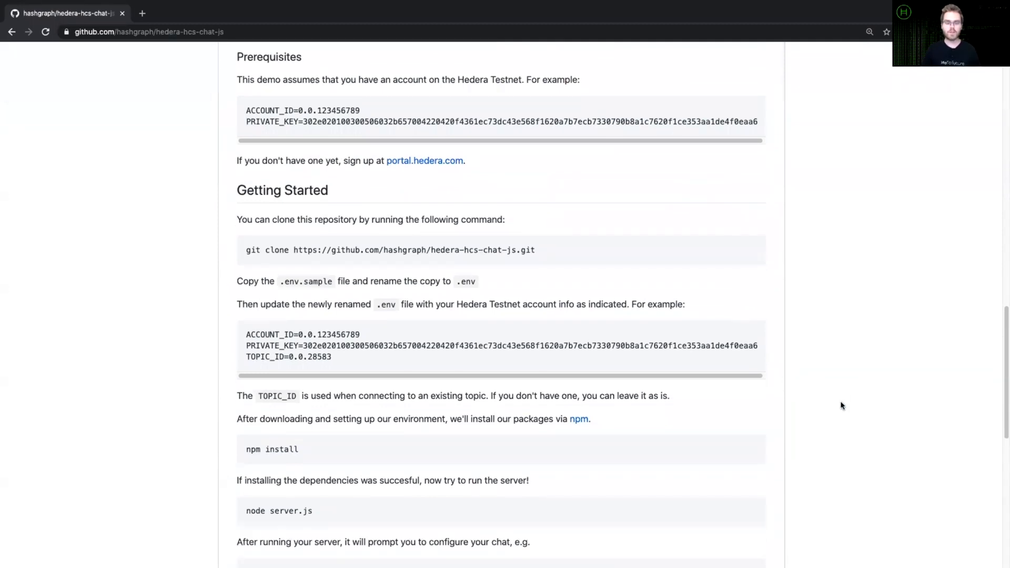
scroll("down", 3)
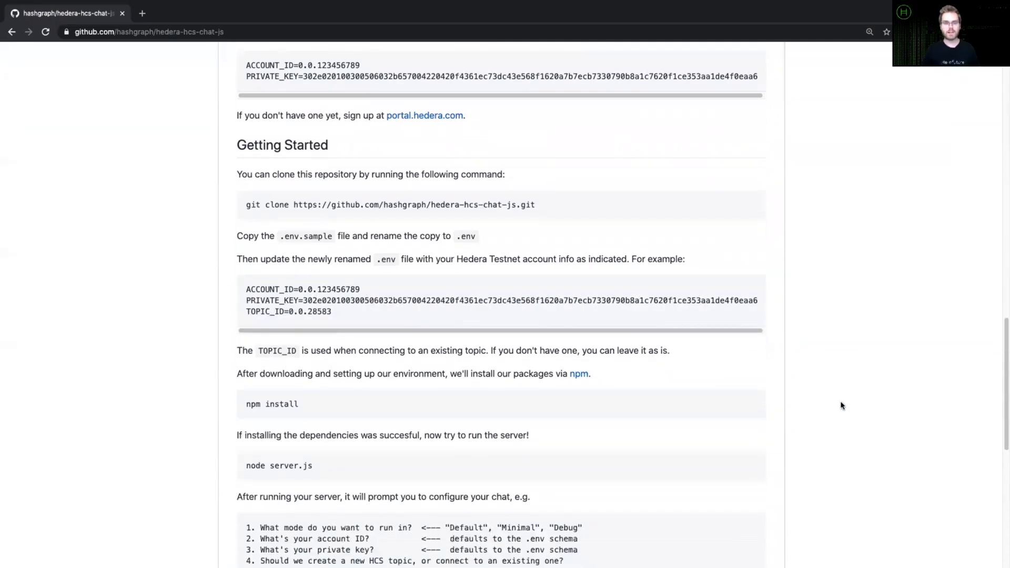
scroll("down", 3)
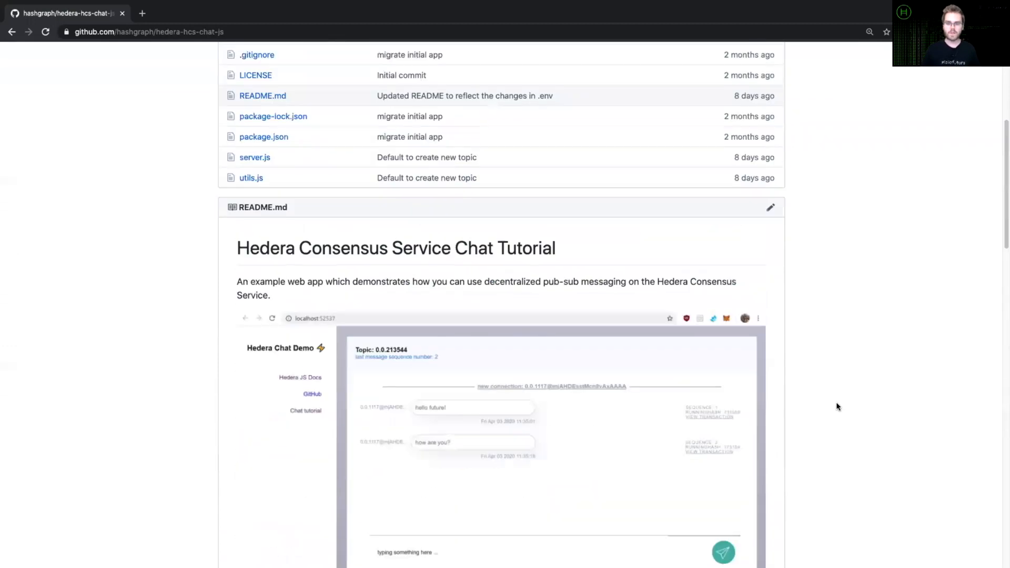
left_click(740, 225)
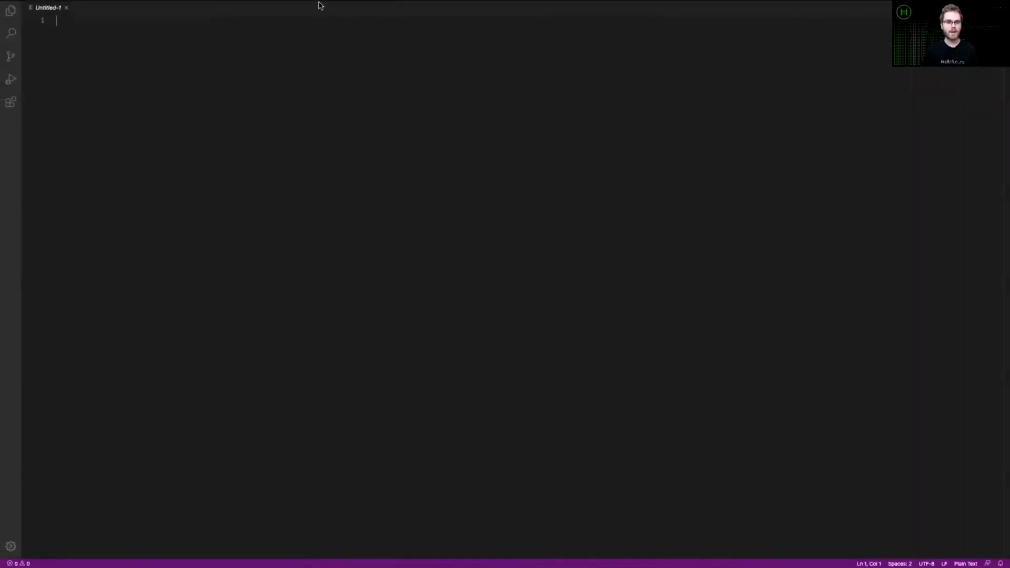
left_click(226, 6)
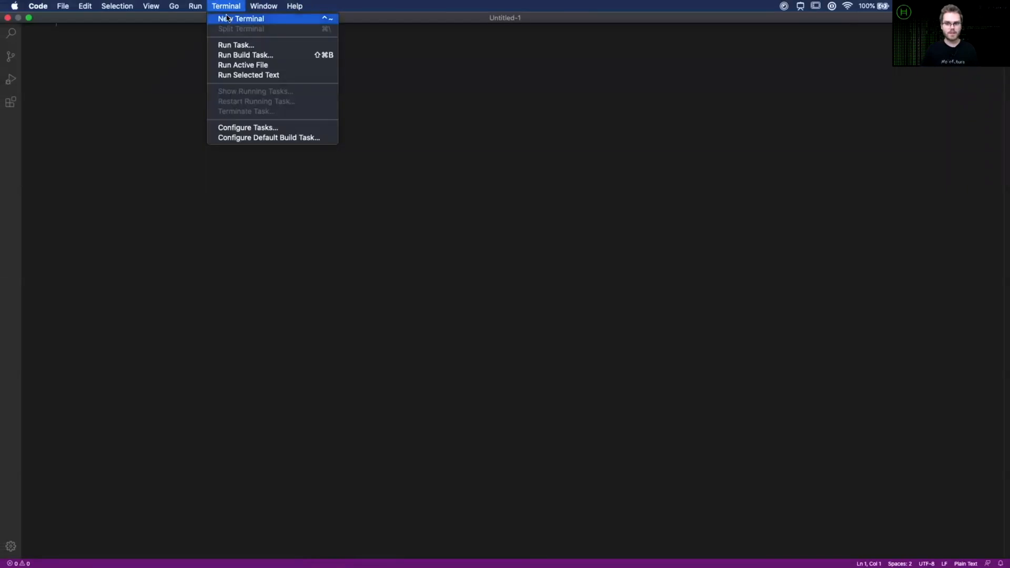
left_click(241, 18)
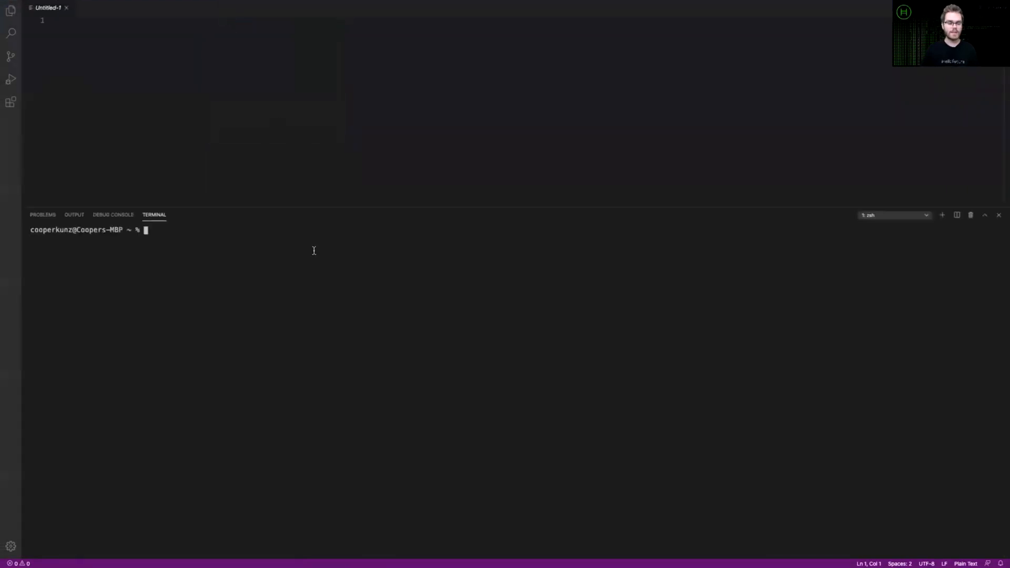
type("git")
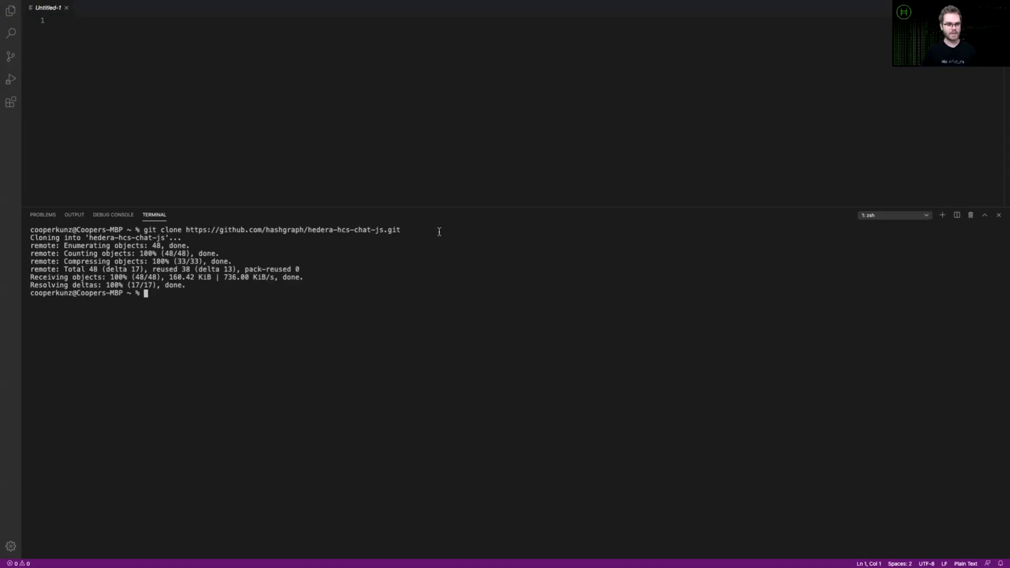
mouse_move(453, 222)
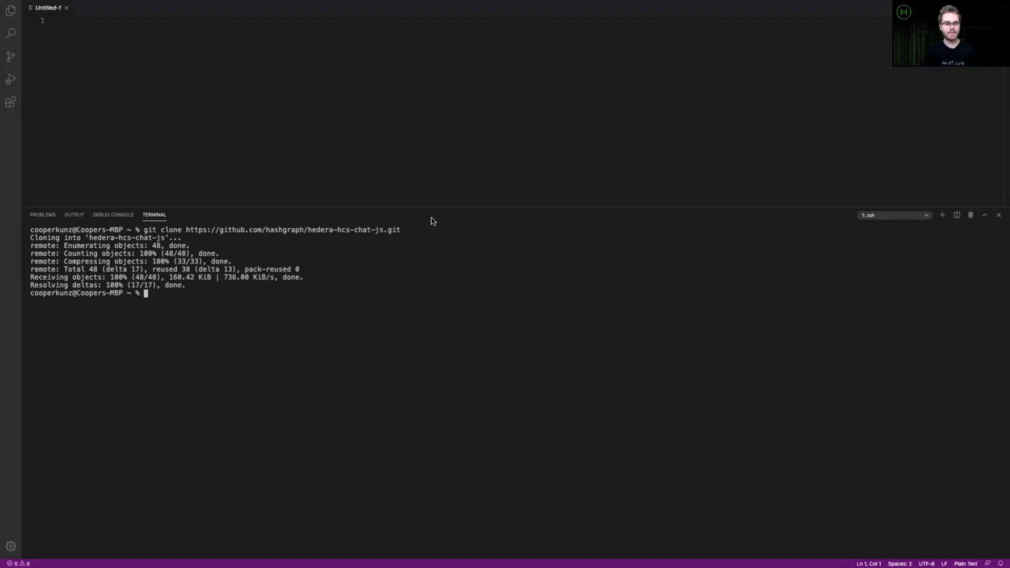
left_click(63, 5)
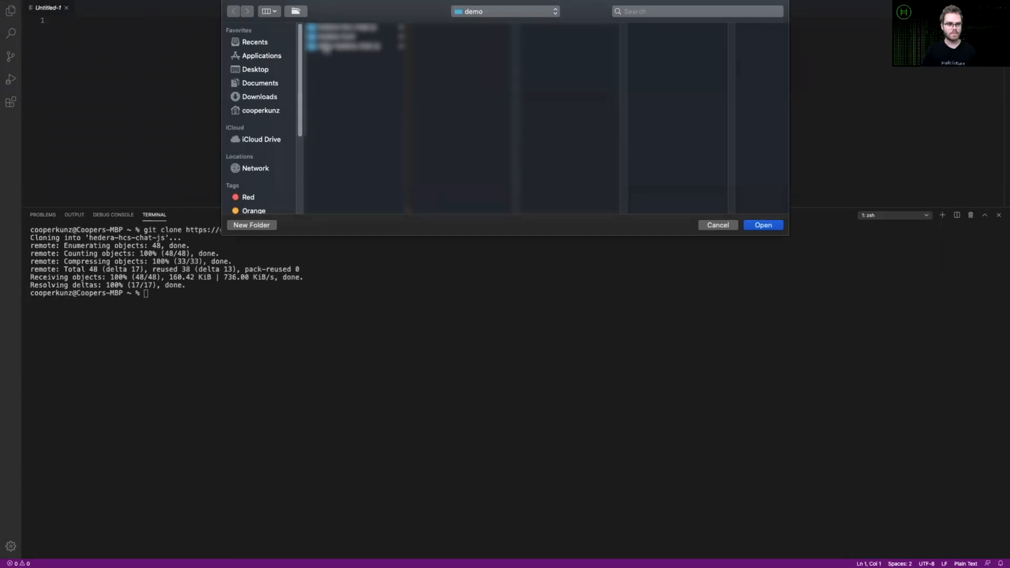
Step: Select the cloned hedera-hcs-chat-js folder and open it as the project
left_click(260, 110)
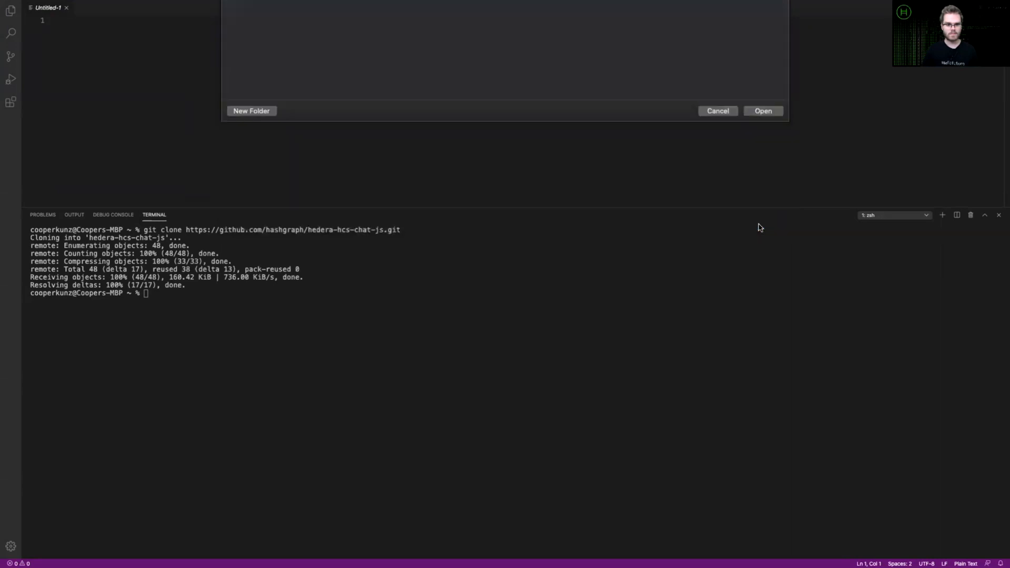
left_click(763, 111)
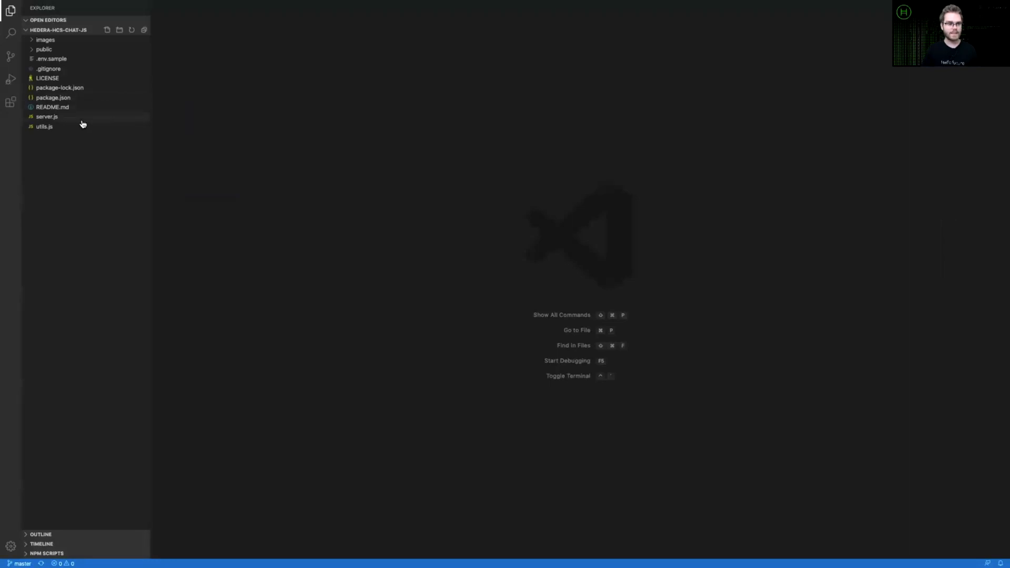
double_click(53, 107)
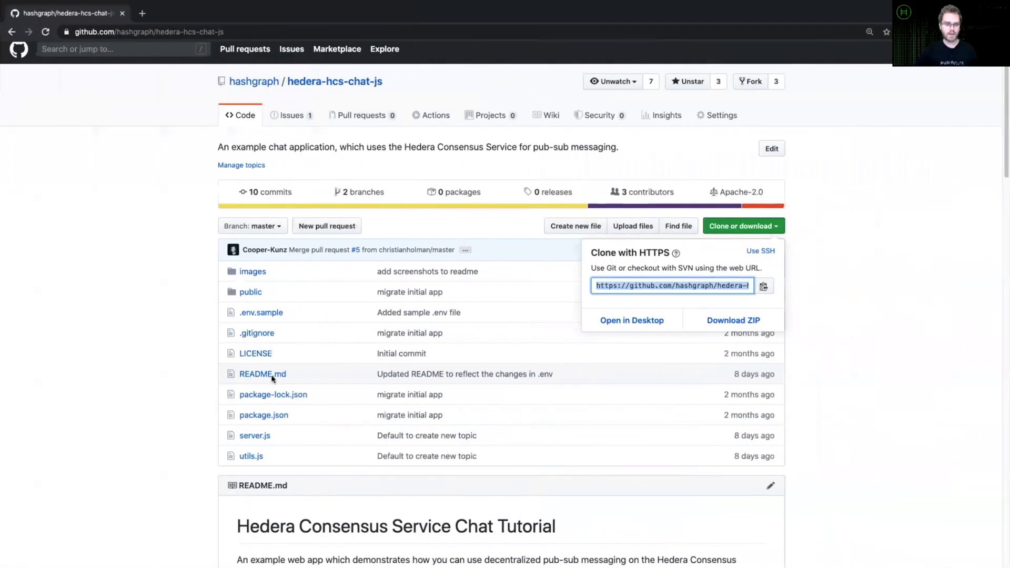
Step: Scroll the README down to Getting Started, then open .env.sample
scroll("down", 3)
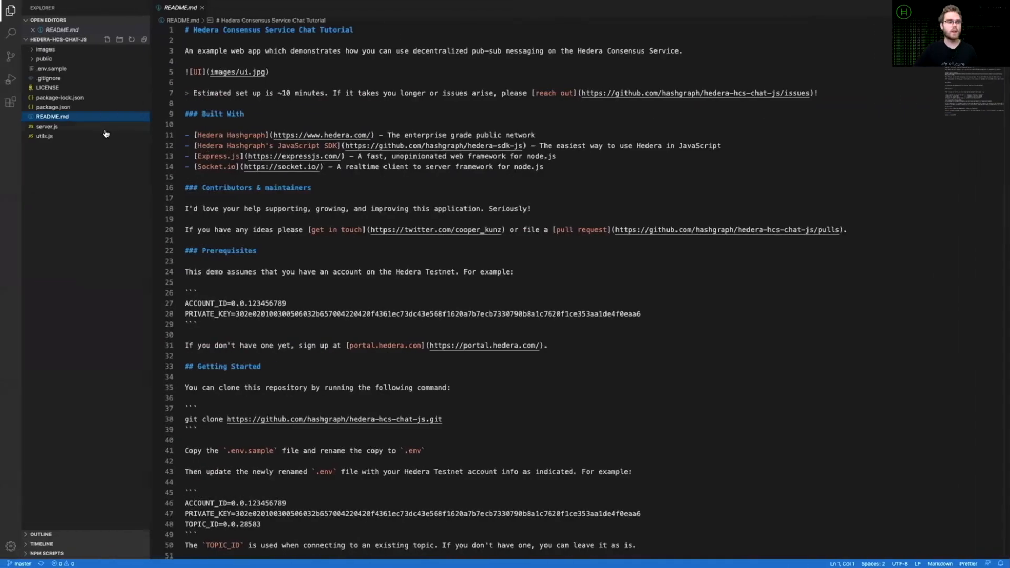
mouse_move(51, 75)
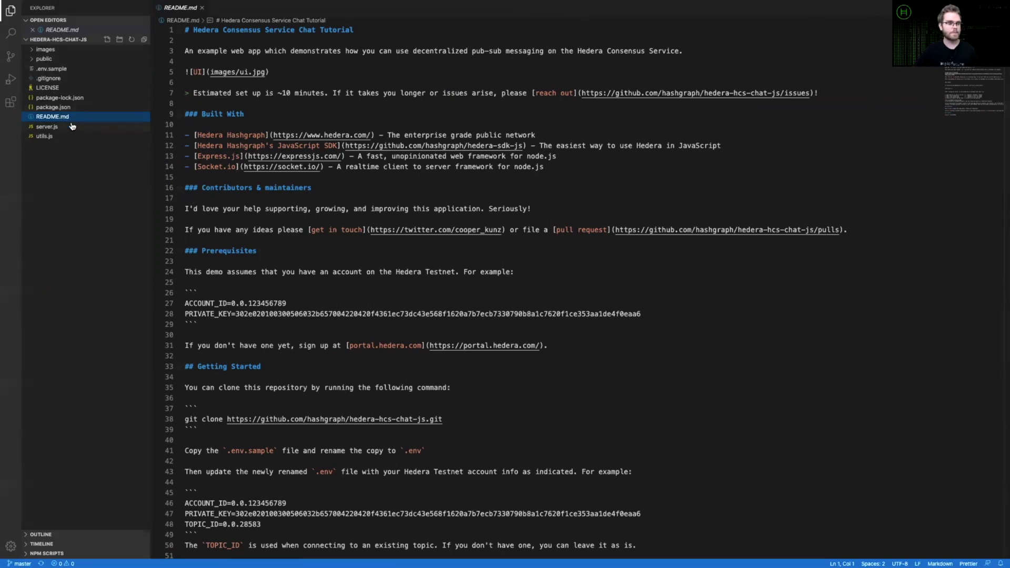
scroll("down", 3)
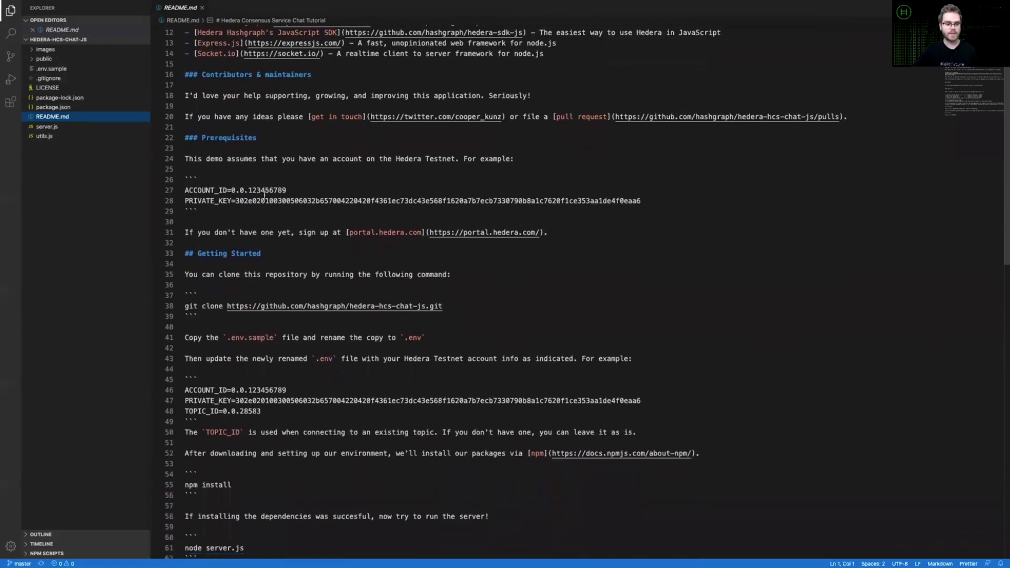
scroll("down", 3)
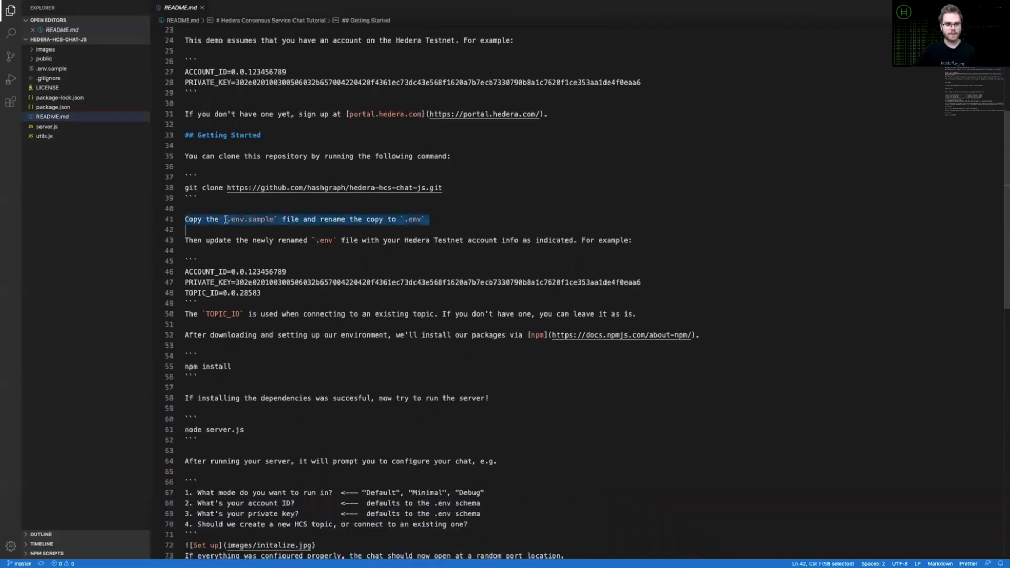
left_click(391, 219)
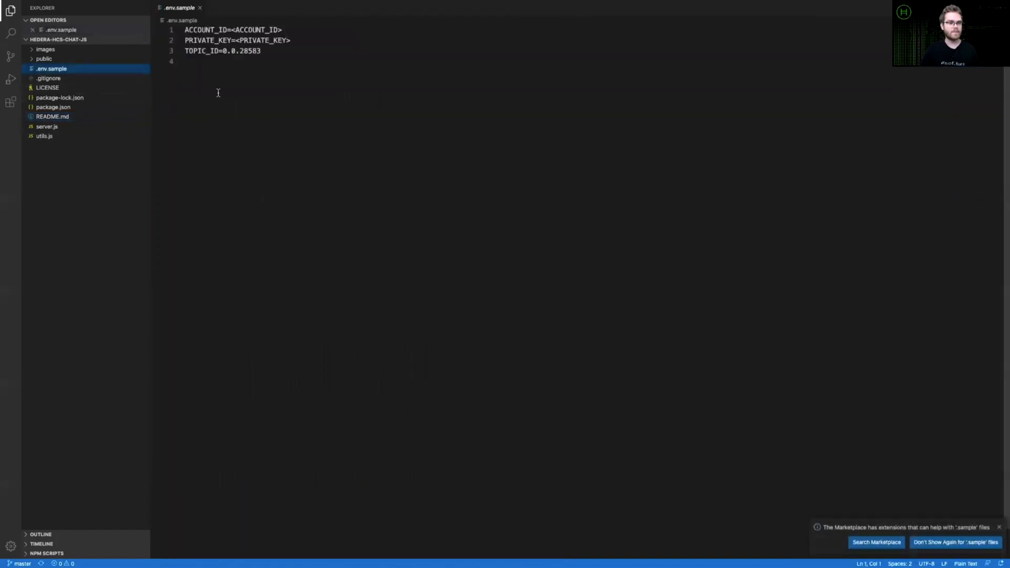
Step: Create .env from the sample settings, setting ACCOUNT_ID to 0.0.1106 and replacing the key placeholder
key("ctrl+a")
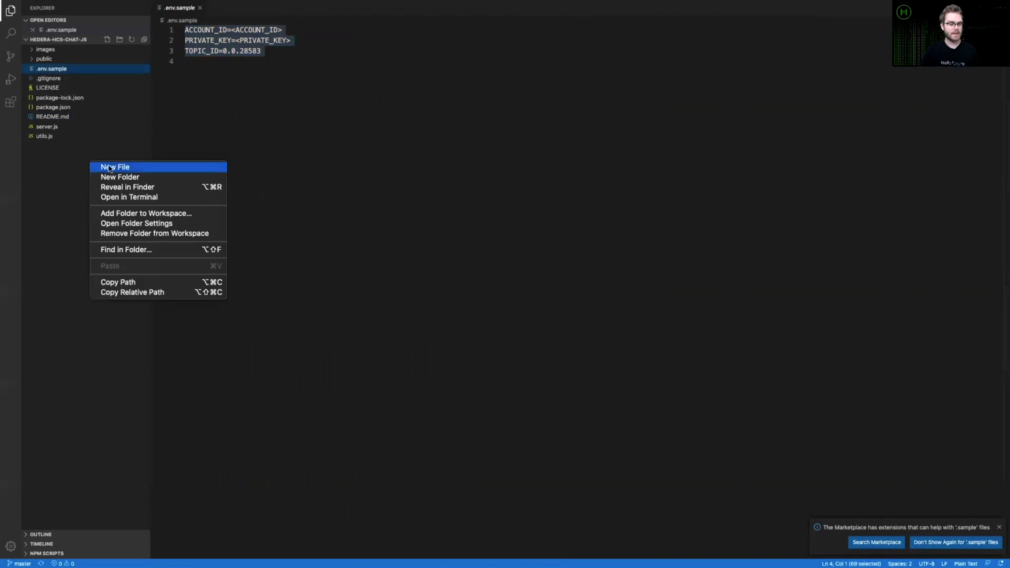
left_click(114, 166)
type(".env")
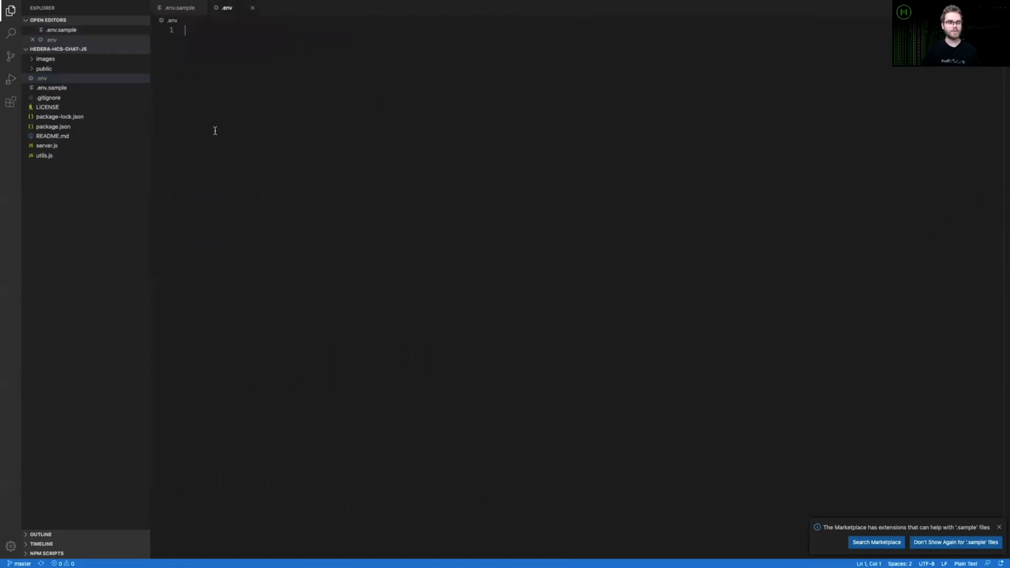
type("ACCOUNT_ID=<ACCOUNT_ID>")
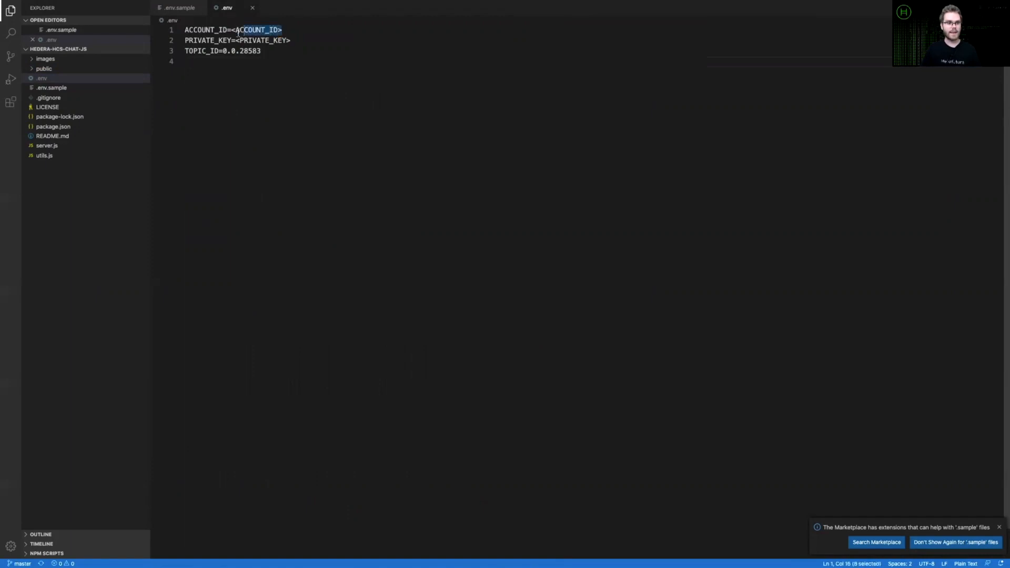
type("0")
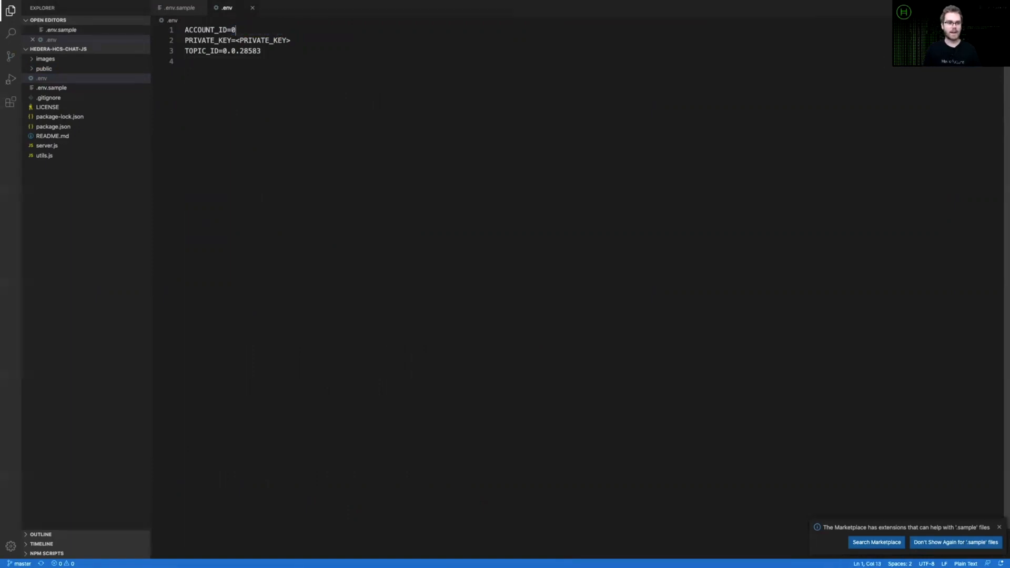
type(".0.1106")
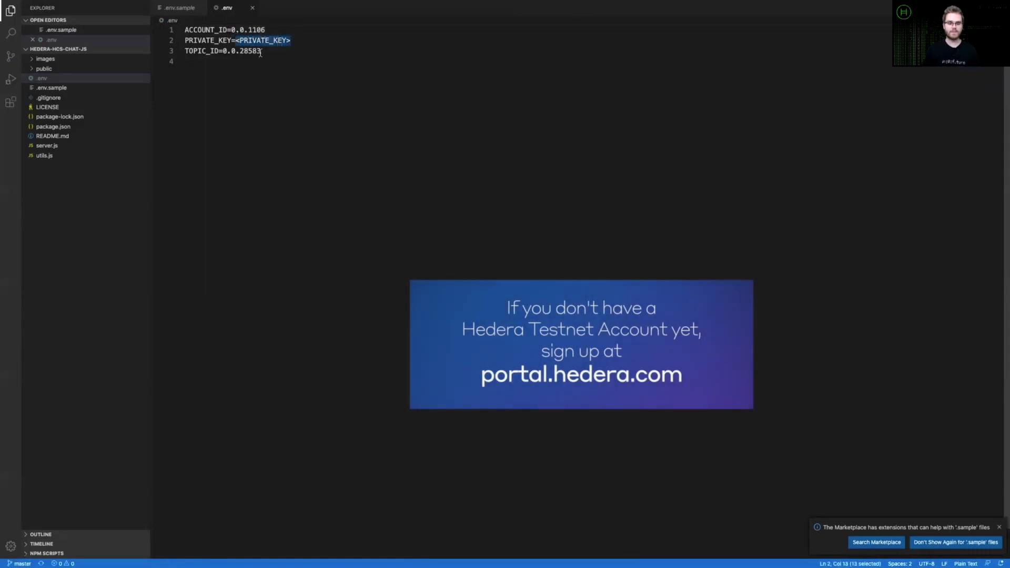
key("Delete")
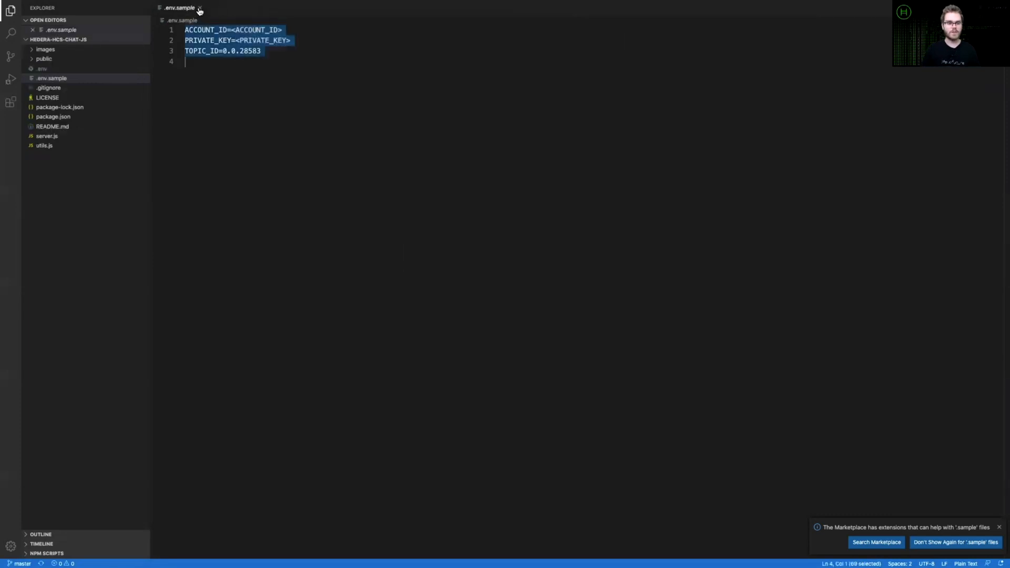
Step: Close .env.sample and highlight the npm install block in the README
left_click(201, 7)
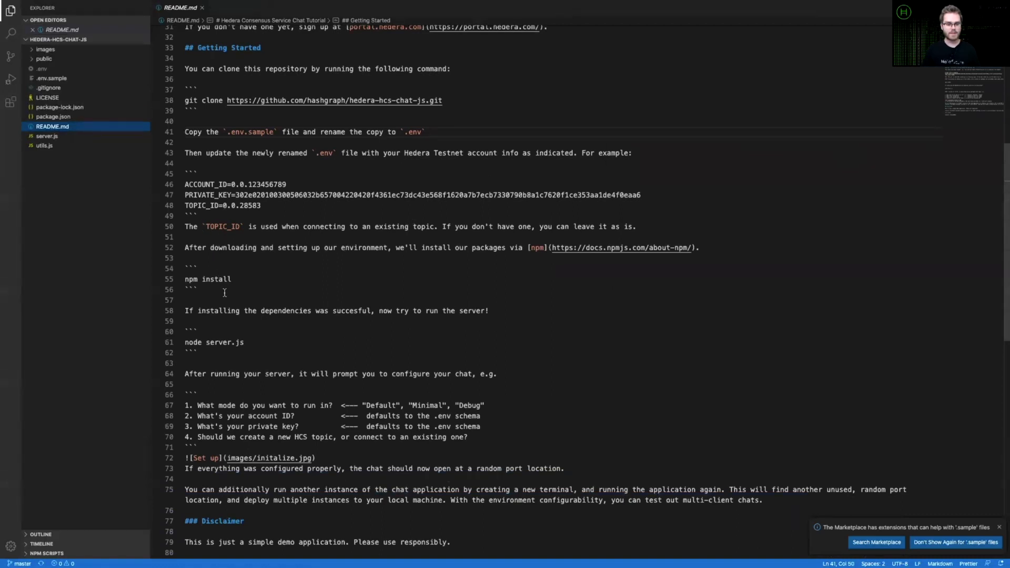
left_click_drag(184, 258, 200, 290)
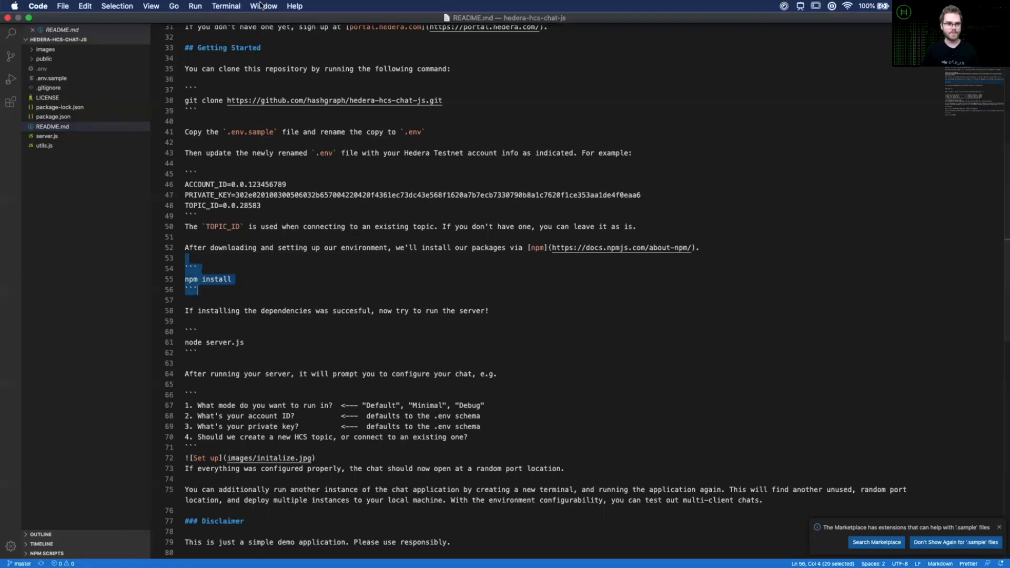
Step: Run npm install in a new project terminal, adding 259 packages
left_click(227, 5)
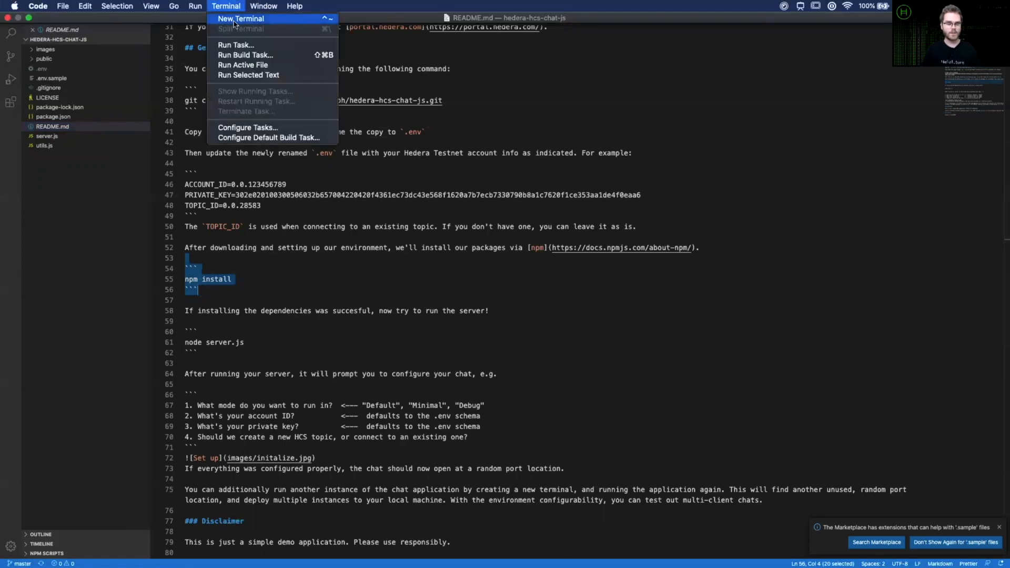
left_click(241, 18)
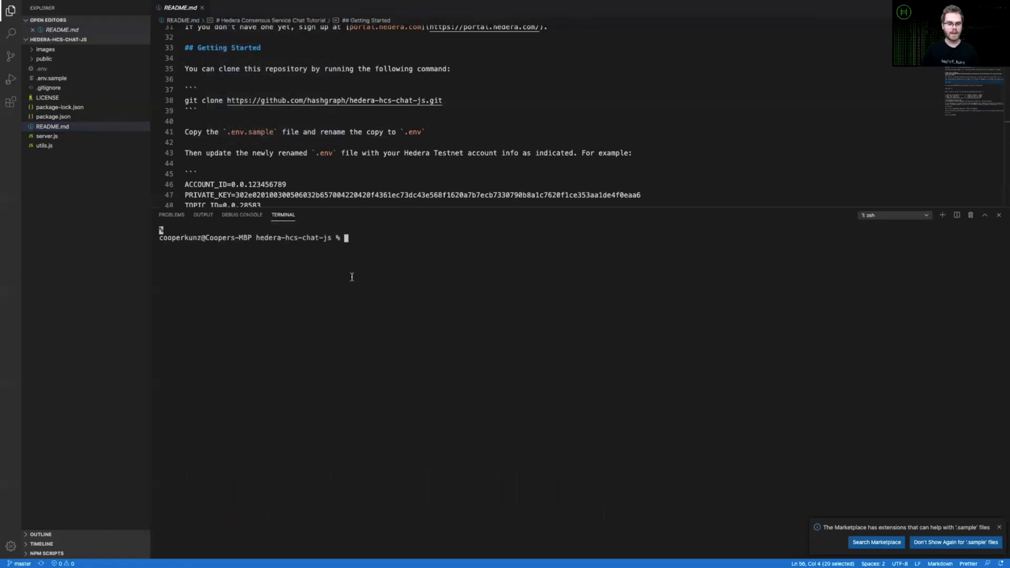
type("npm inst")
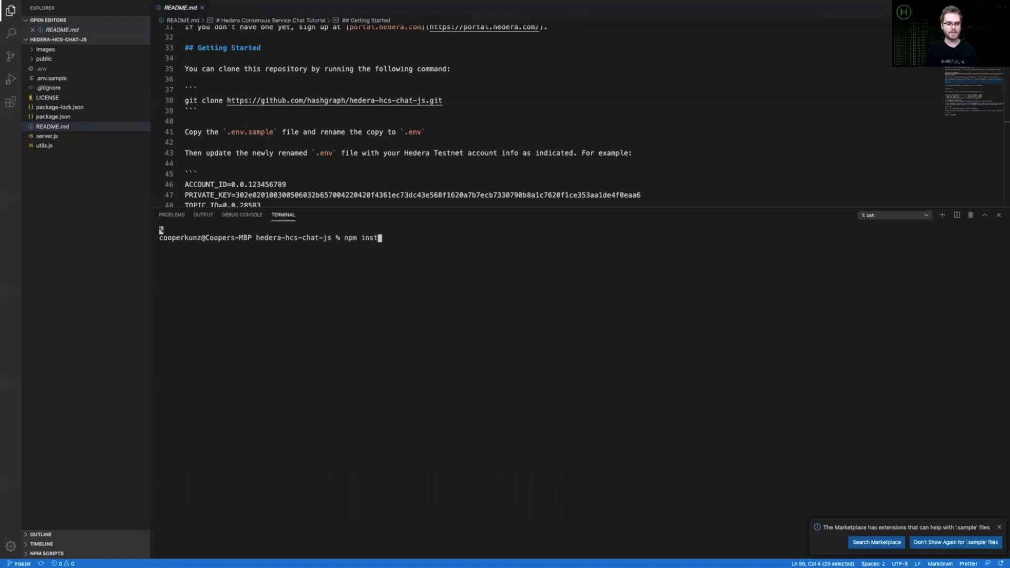
key("enter")
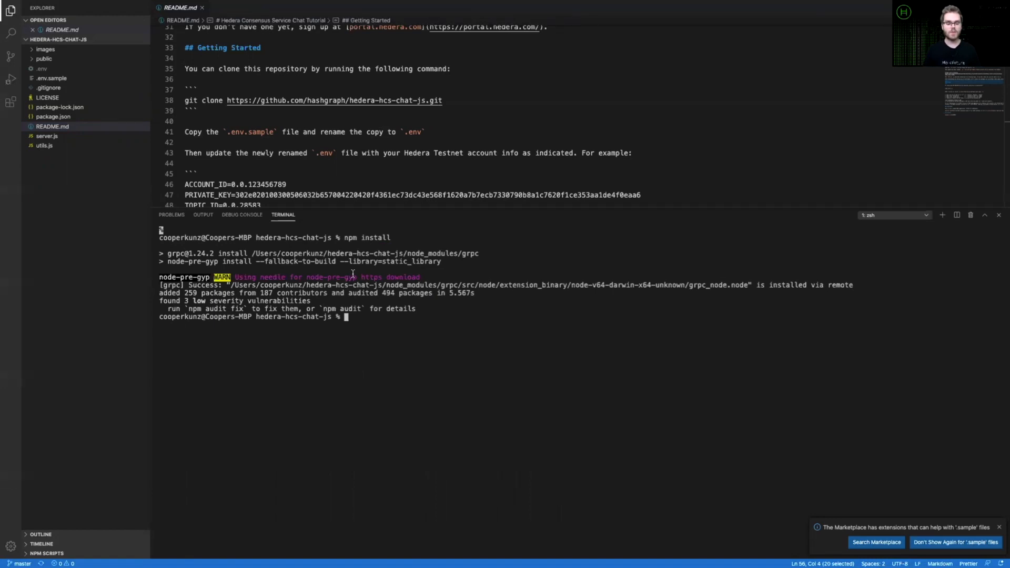
Step: Run node server.js and accept Default as the run mode
type("node server.")
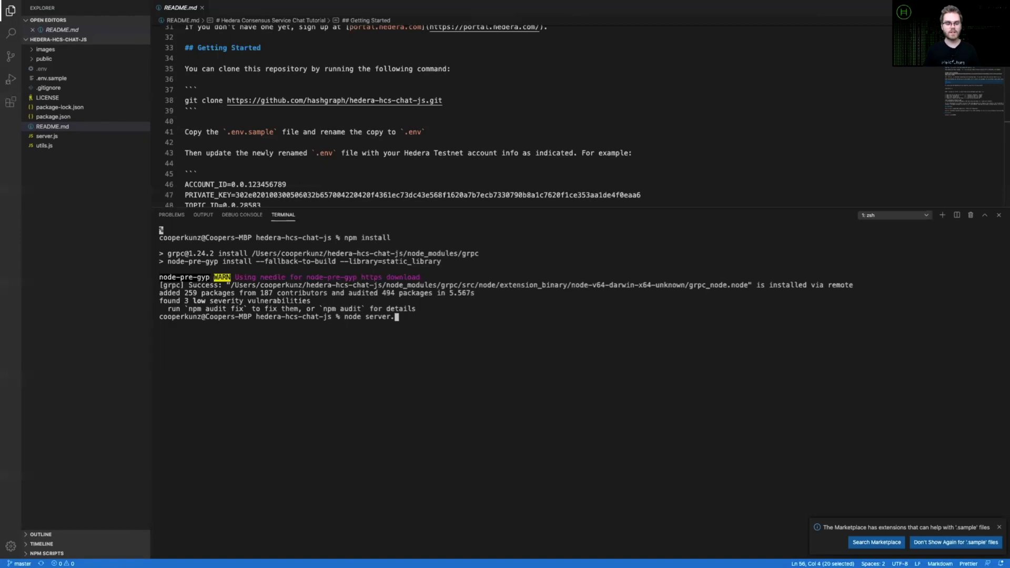
type("js")
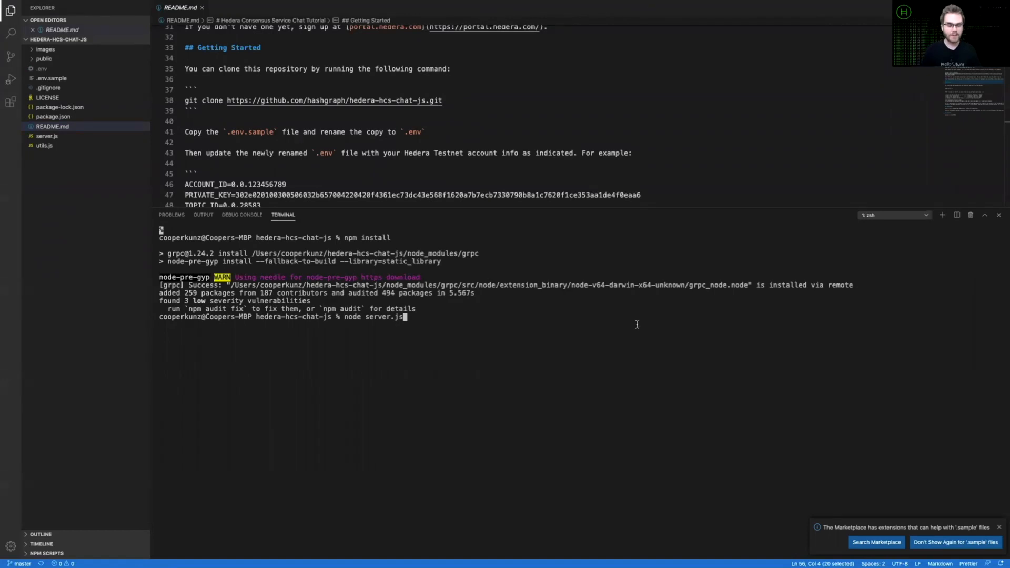
mouse_move(637, 327)
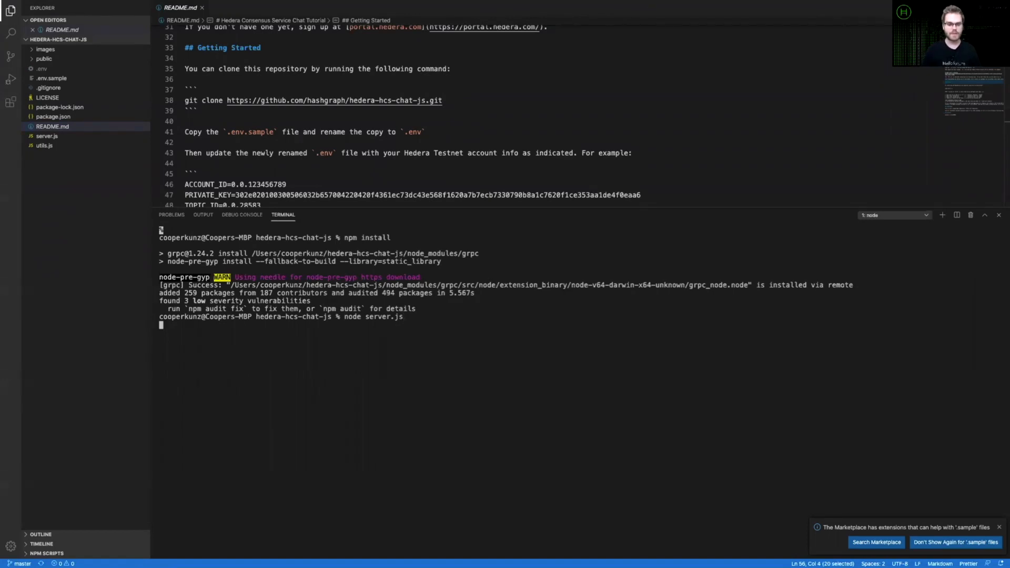
key("enter")
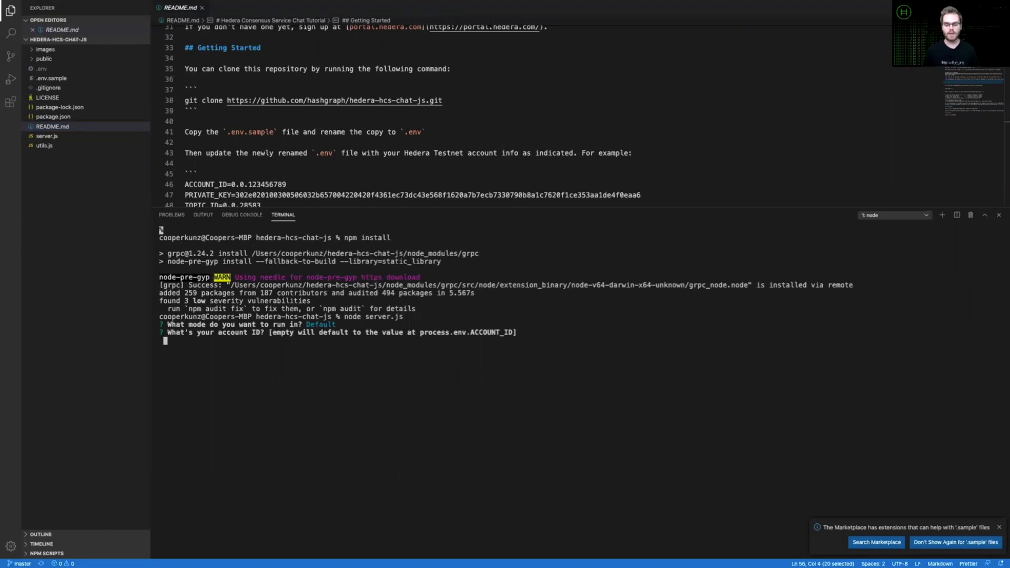
Step: Enter the 0.0 account ID and accept the default private key from .env
type("0.0")
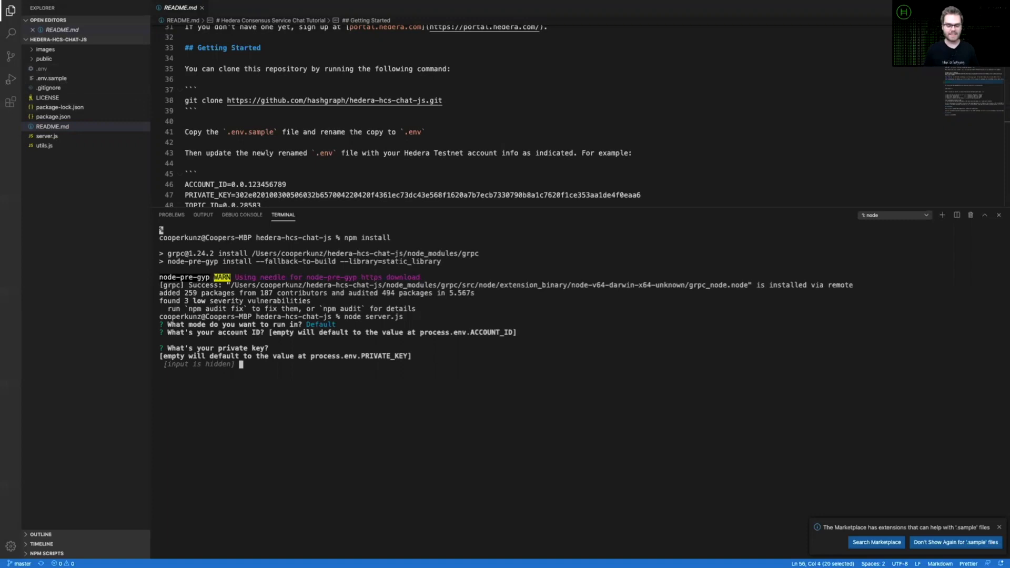
key("enter")
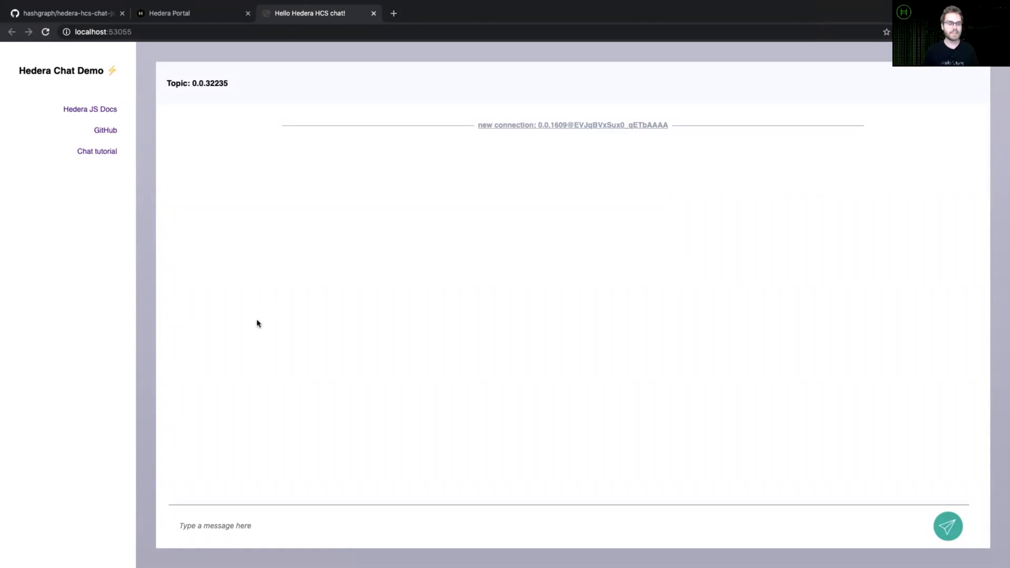
mouse_move(345, 307)
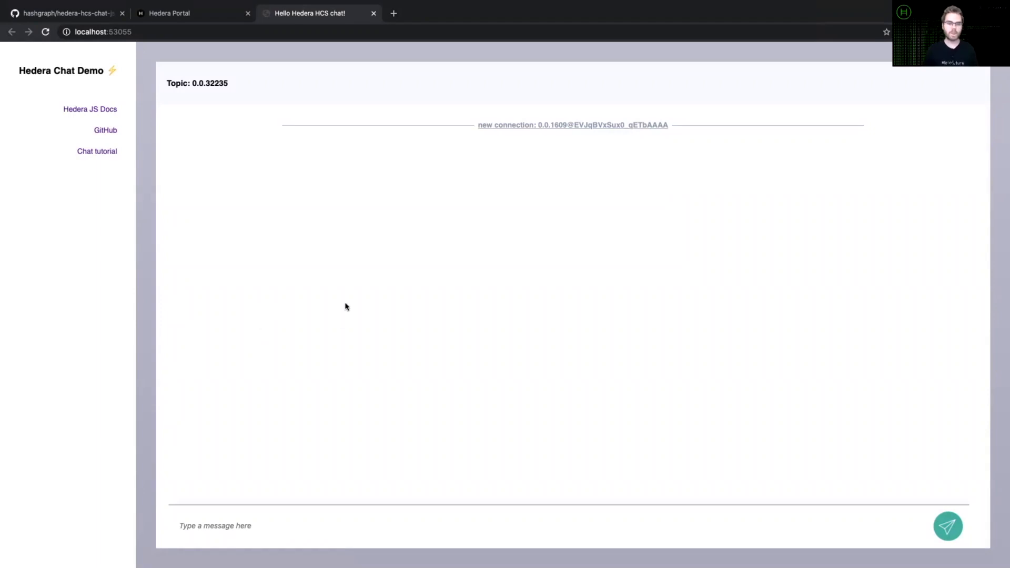
mouse_move(223, 66)
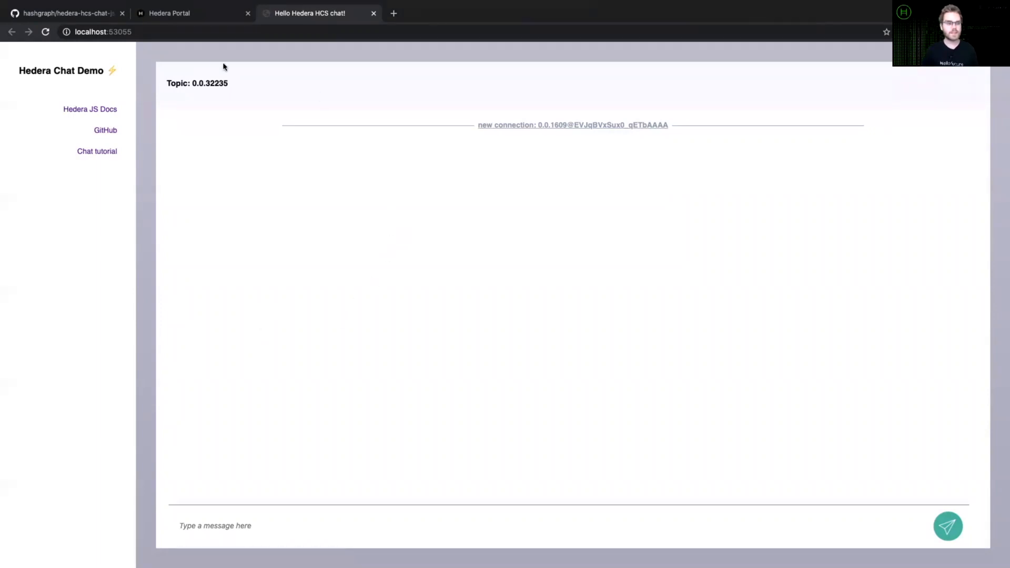
mouse_move(230, 84)
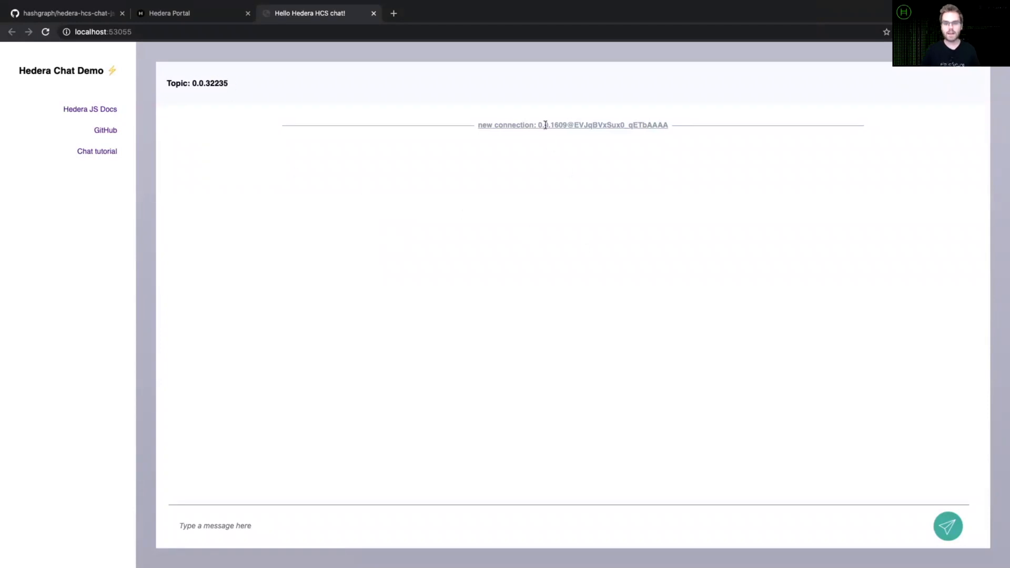
double_click(547, 125)
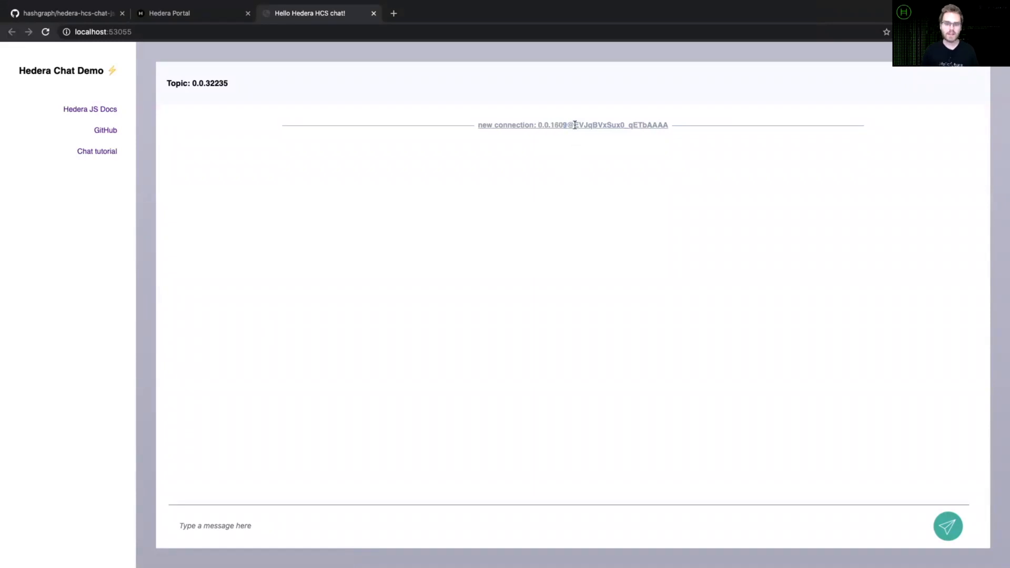
left_click_drag(572, 125, 669, 125)
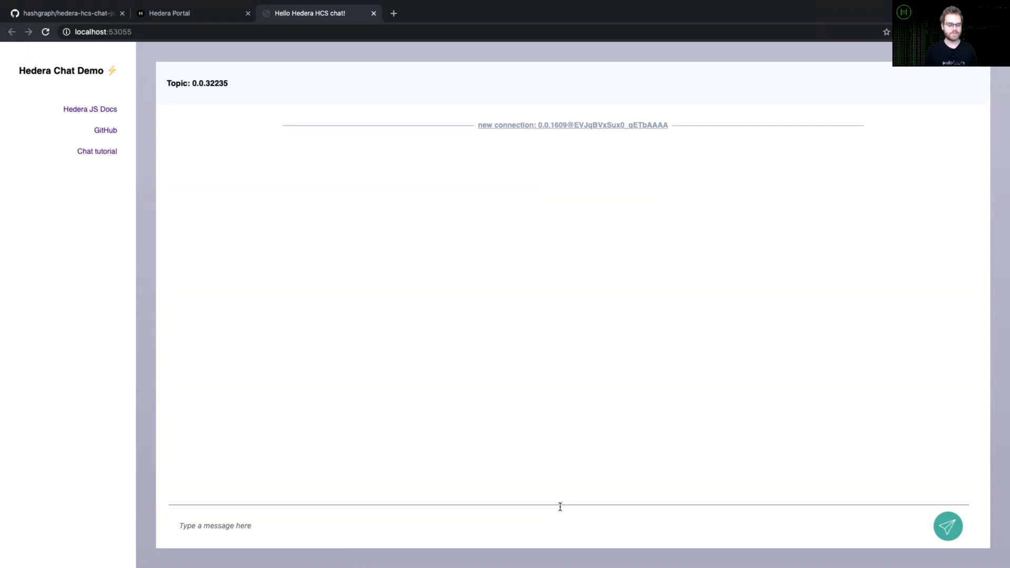
Step: Send 'Hi HCS tutorial!', 'This is super f…' and 'And really easy to use!' messages
type("Hi HC")
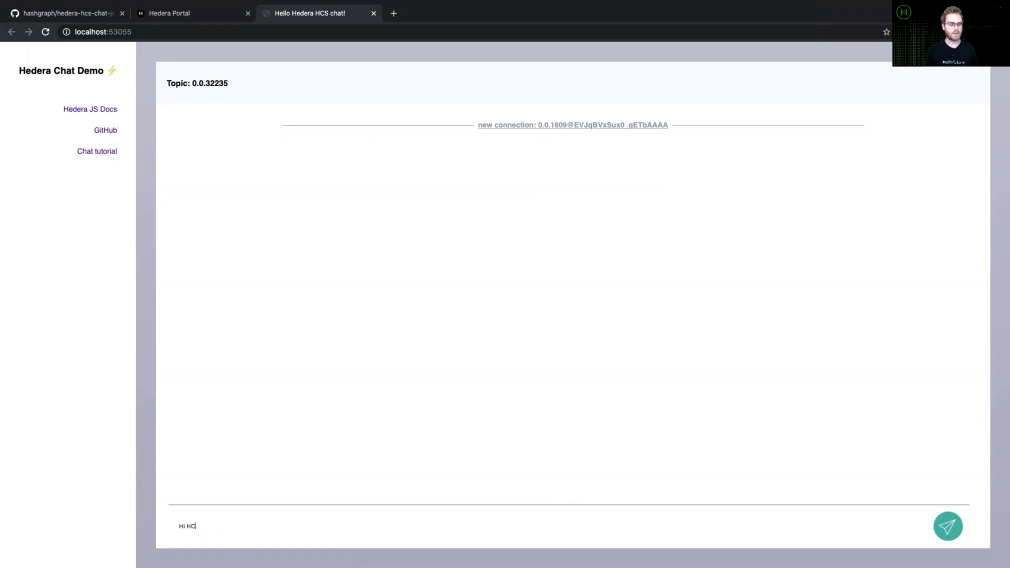
left_click(947, 526)
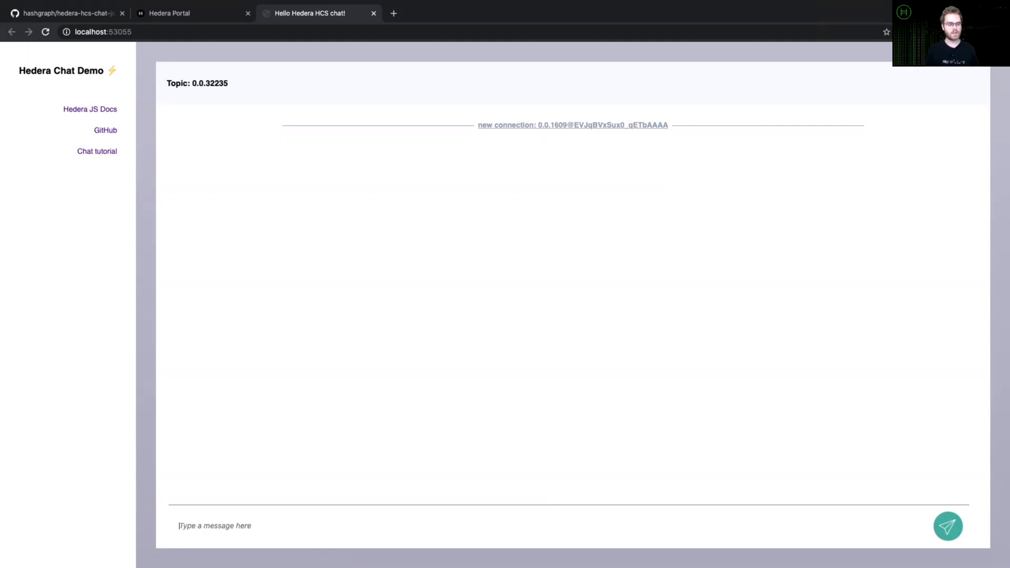
type("This is super f")
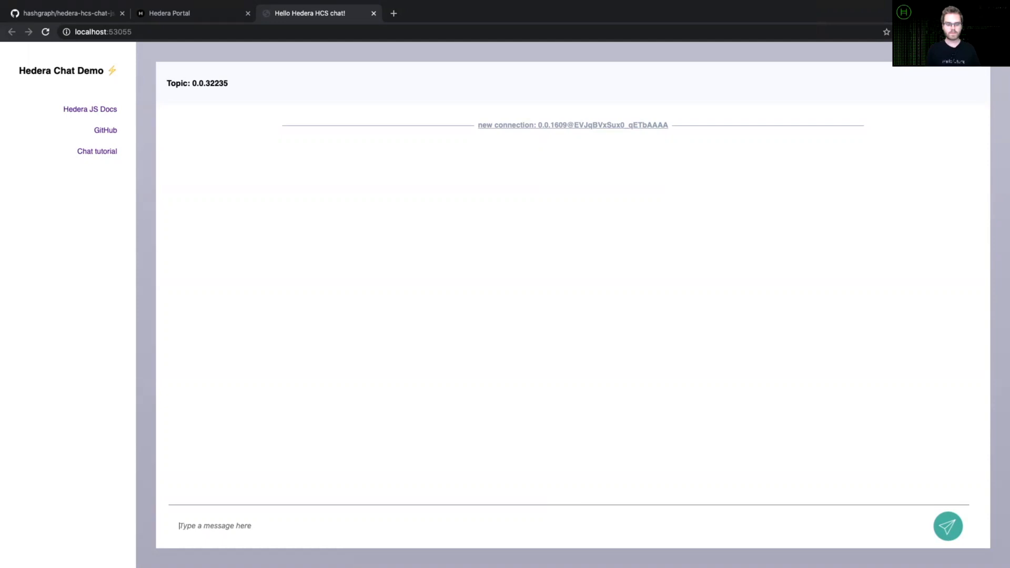
type("And really")
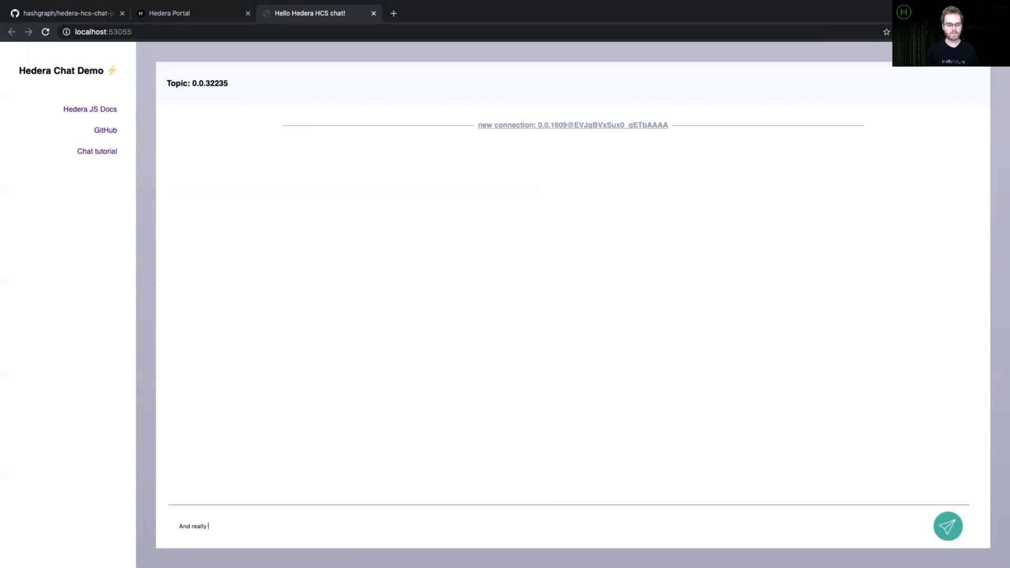
type("easy to use!")
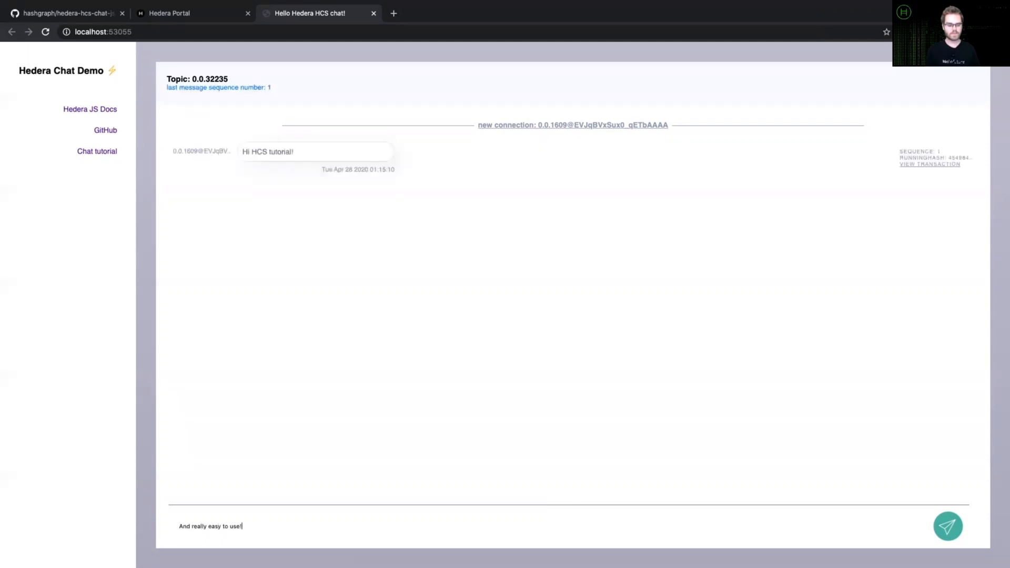
left_click(948, 526)
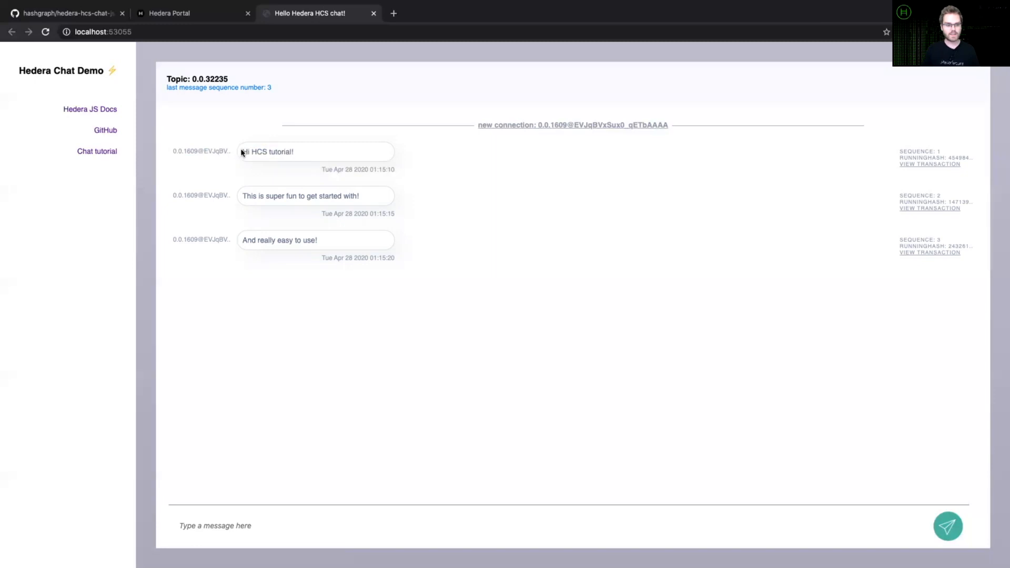
double_click(267, 151)
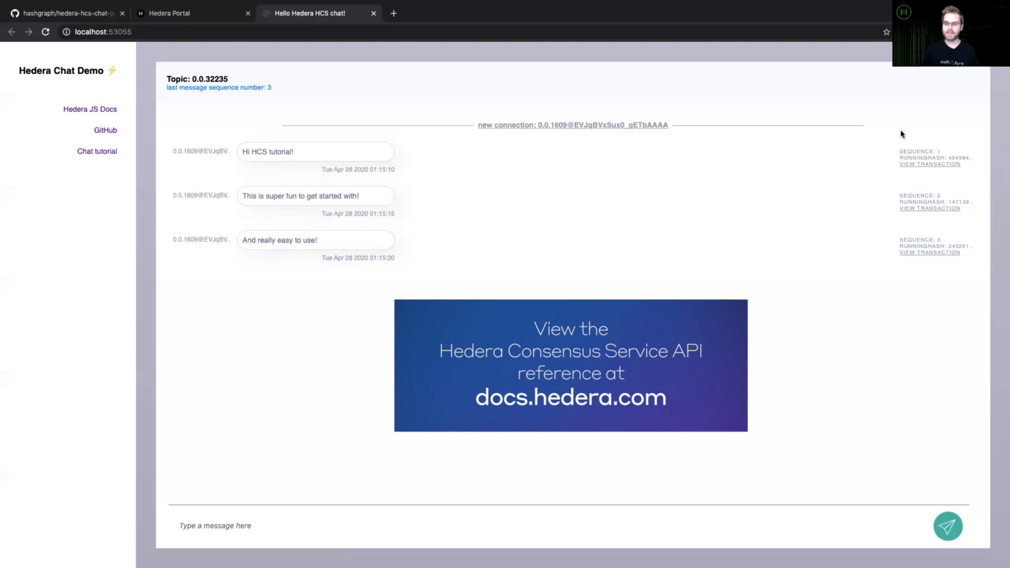
double_click(921, 151)
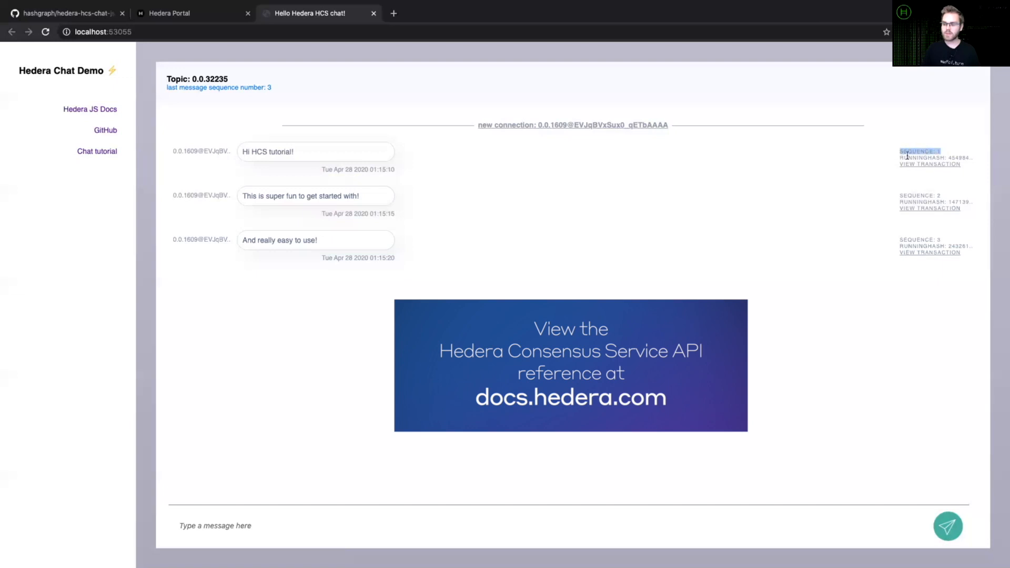
mouse_move(978, 159)
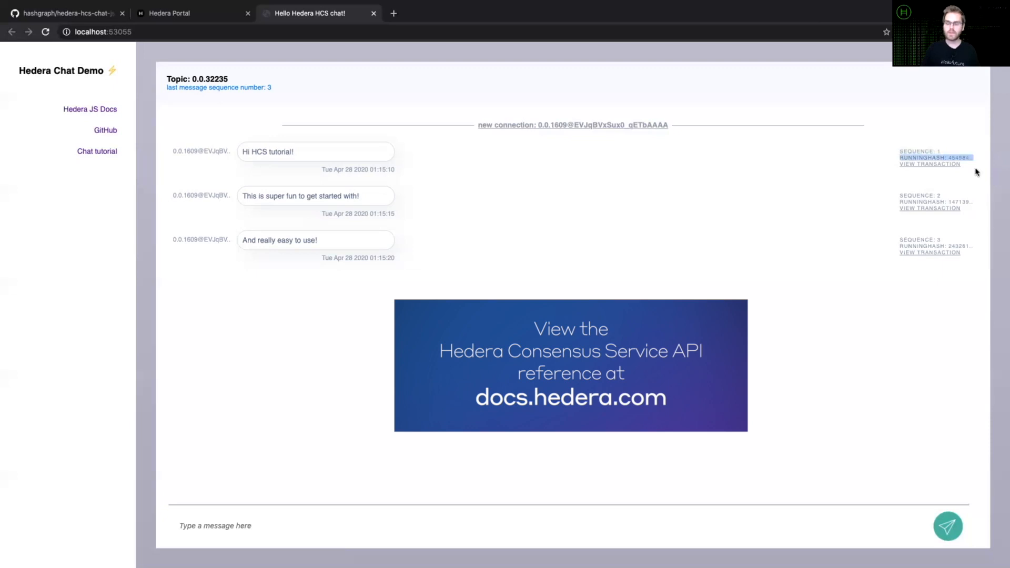
mouse_move(967, 198)
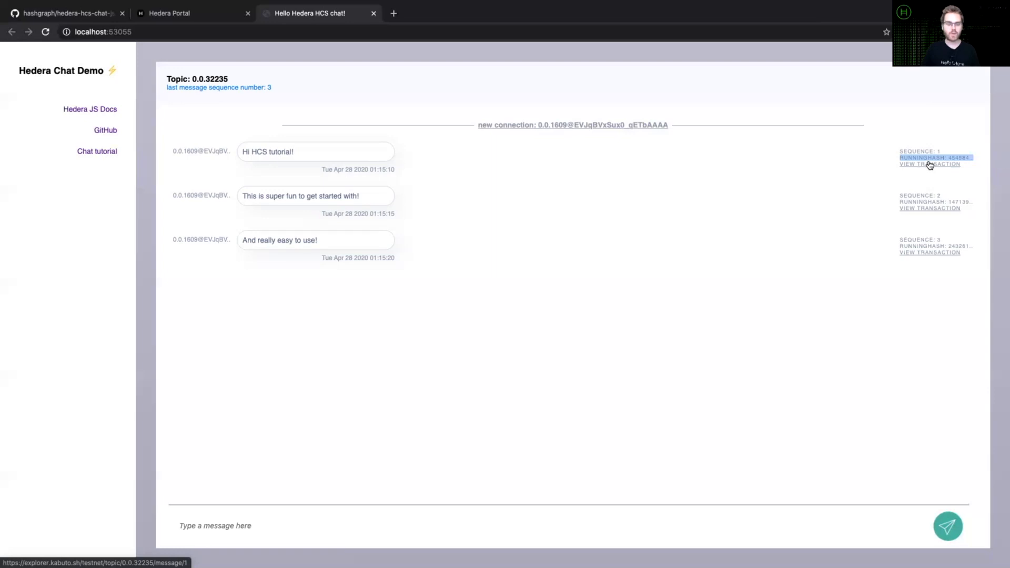
mouse_move(826, 253)
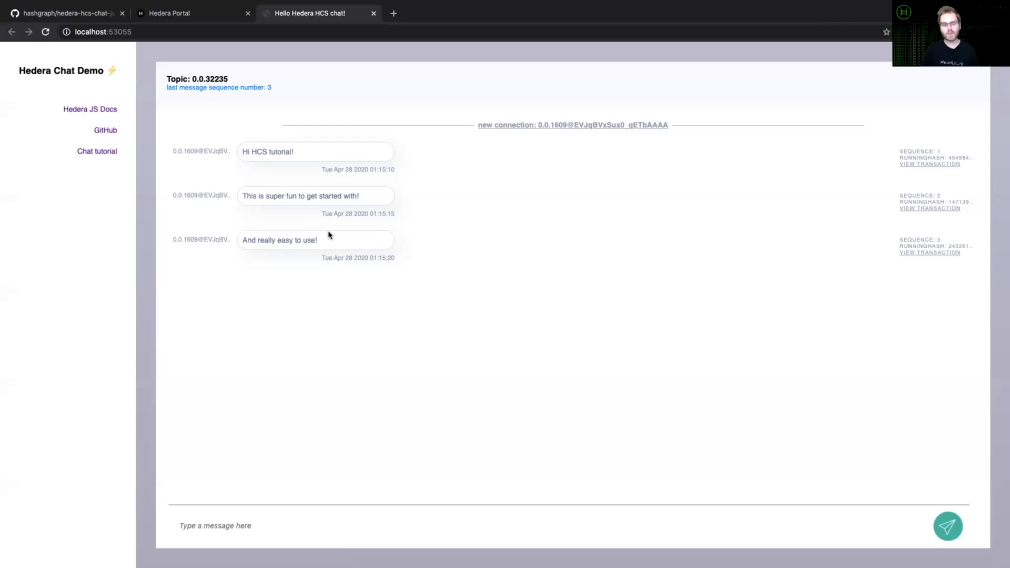
mouse_move(672, 232)
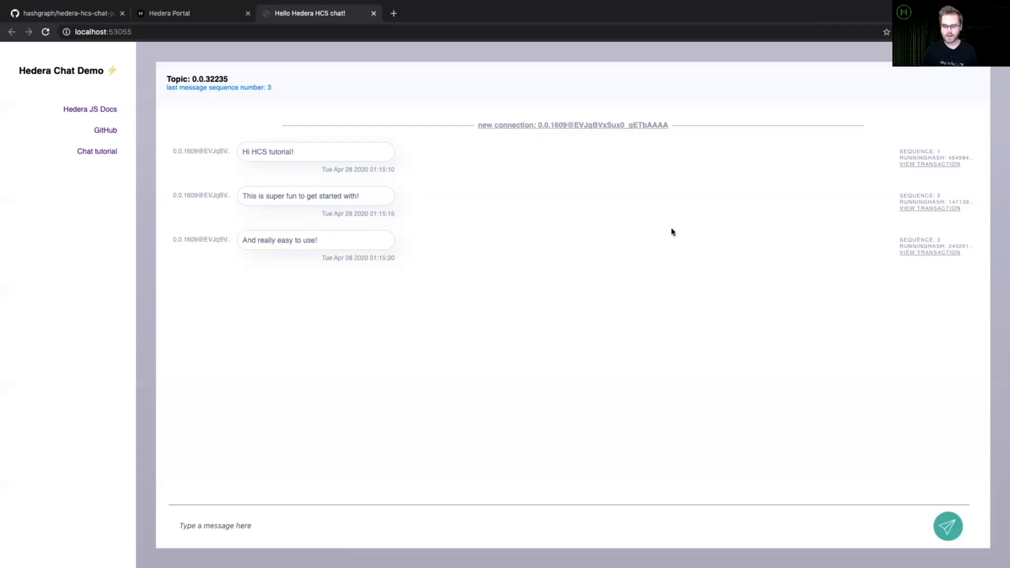